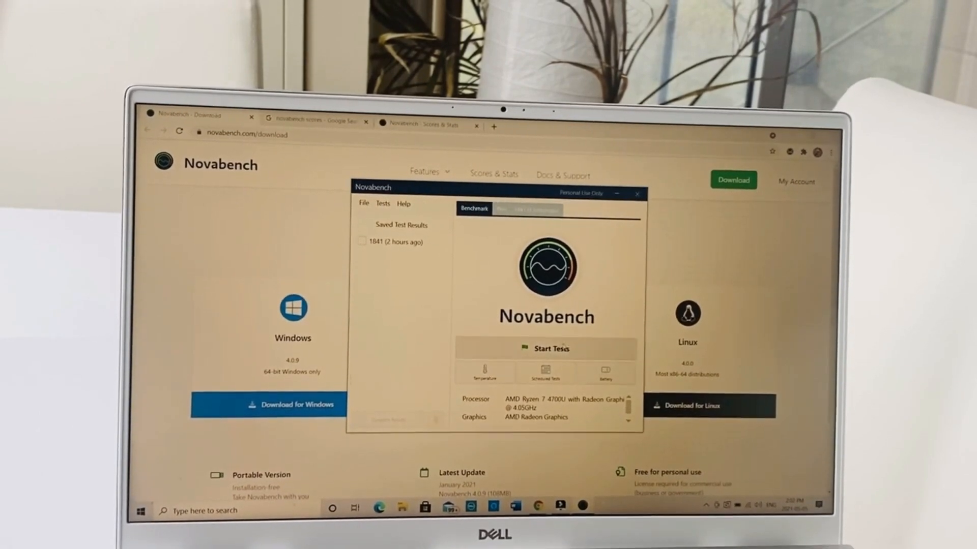
Start the Novabench tests and let them finish, yielding an overall score of 1567
{"action": "left_click", "coordinate": [545, 348]}
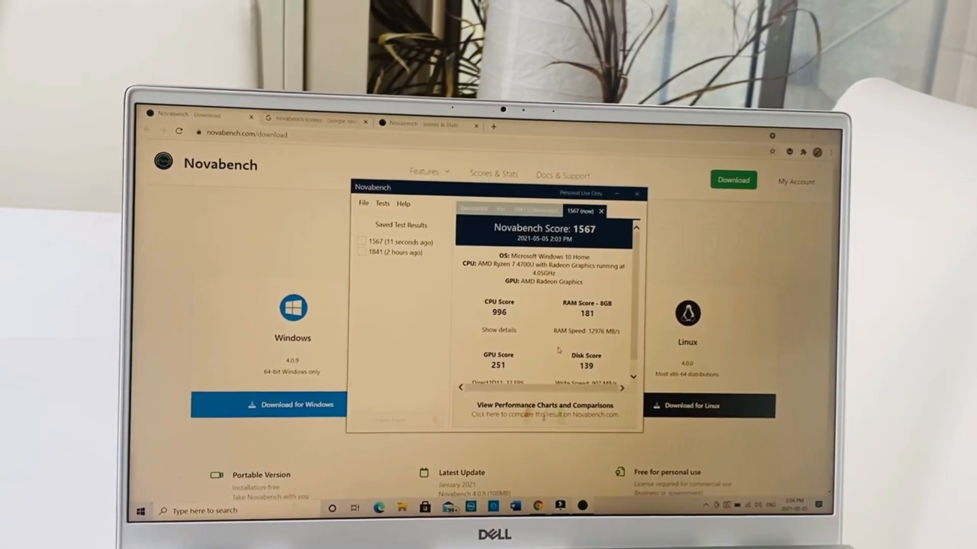
{"action": "mouse_move", "coordinate": [620, 279]}
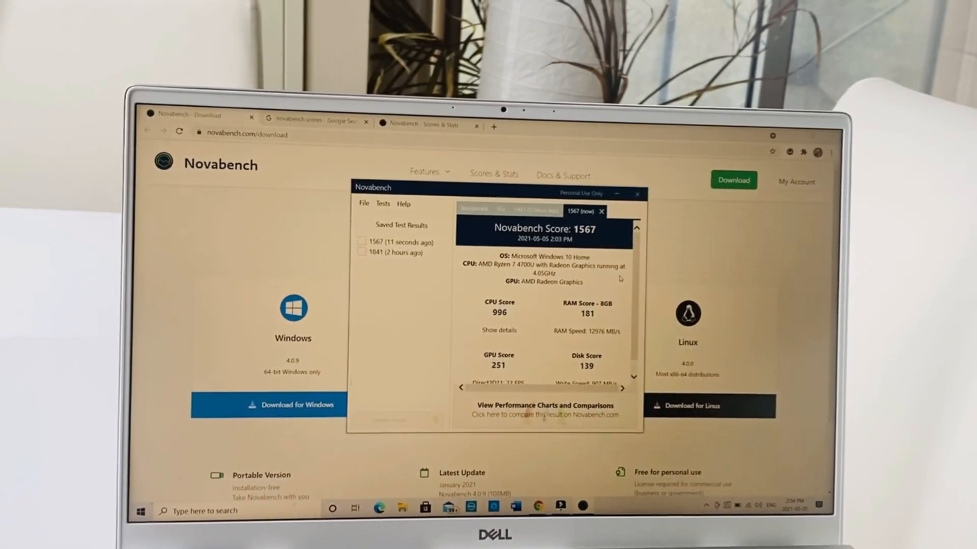
{"action": "scroll", "scroll_direction": "down", "scroll_amount": 3}
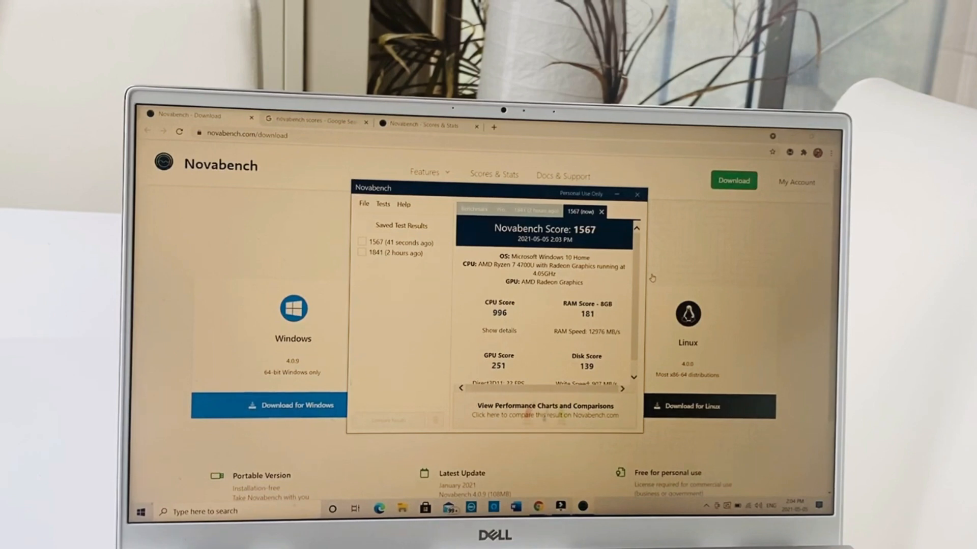
{"action": "left_click", "coordinate": [637, 195]}
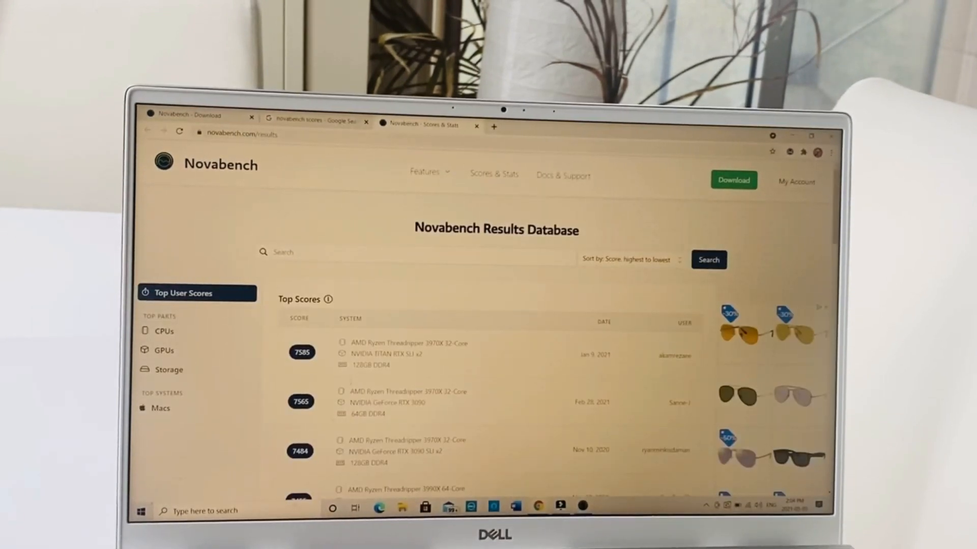
Browse the results database top scores, then go to the top-scoring CPUs ranking
{"action": "scroll", "scroll_direction": "down", "scroll_amount": 3}
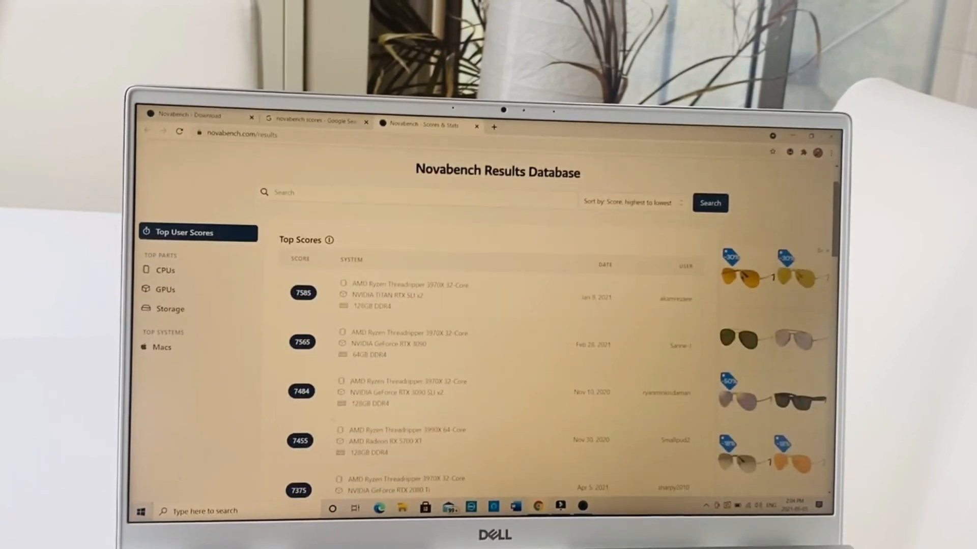
{"action": "scroll", "scroll_direction": "up", "scroll_amount": 3}
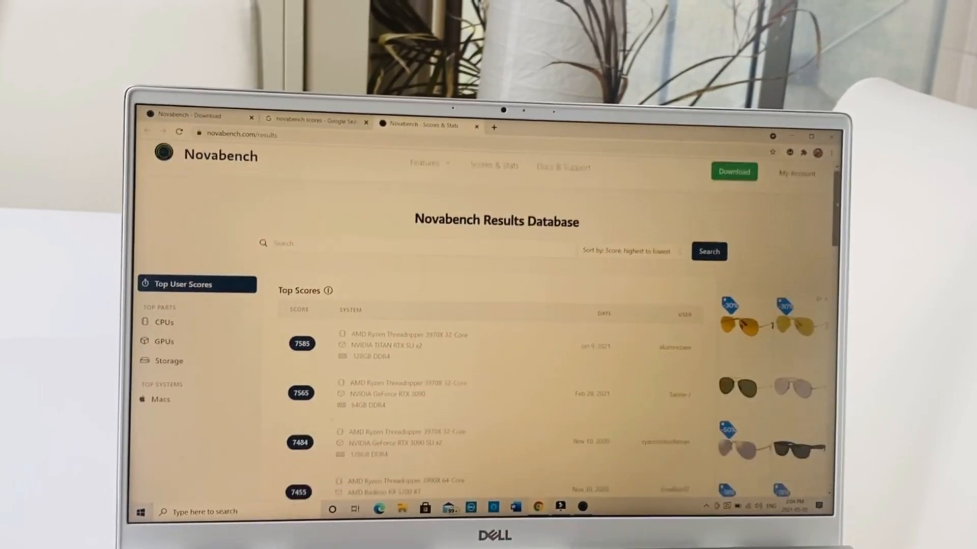
{"action": "scroll", "scroll_direction": "down", "scroll_amount": 3}
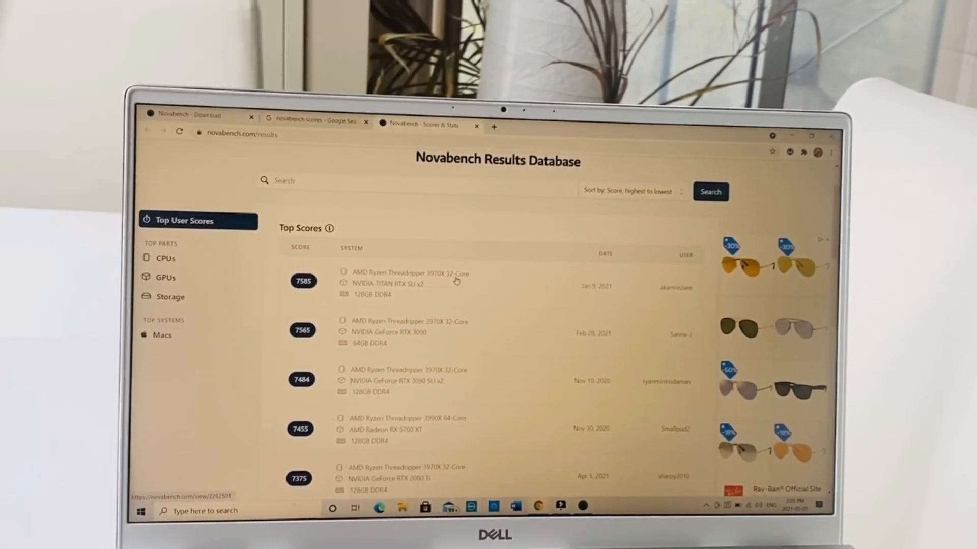
{"action": "mouse_move", "coordinate": [329, 292]}
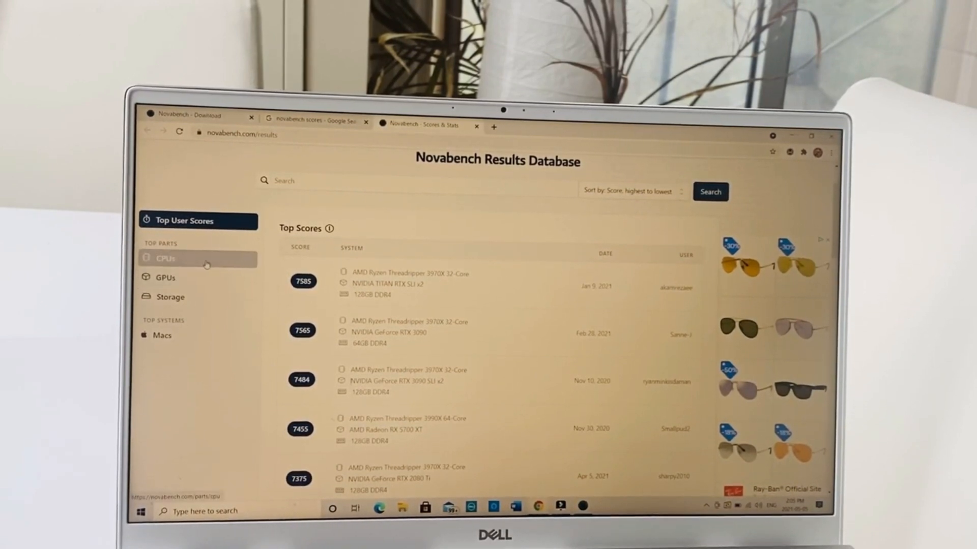
{"action": "mouse_move", "coordinate": [196, 267]}
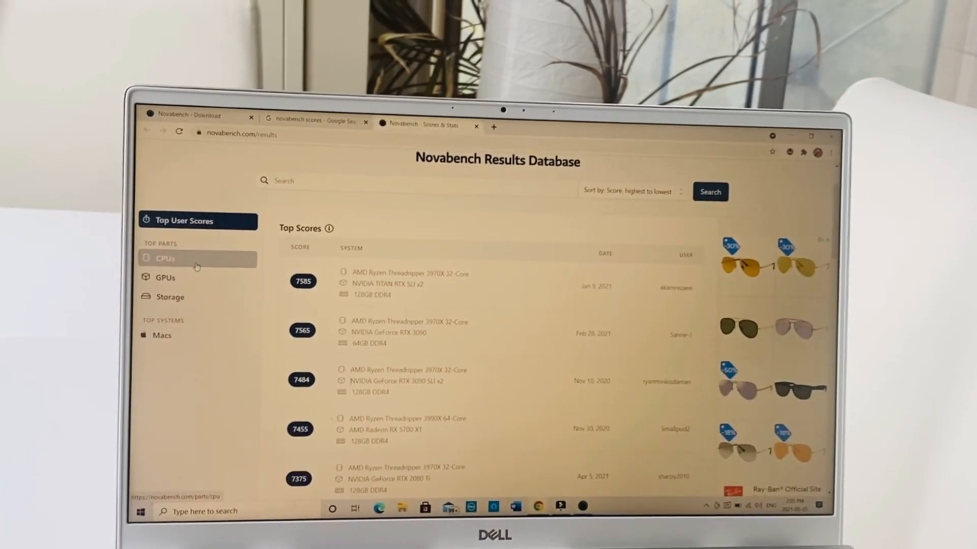
{"action": "left_click", "coordinate": [196, 258]}
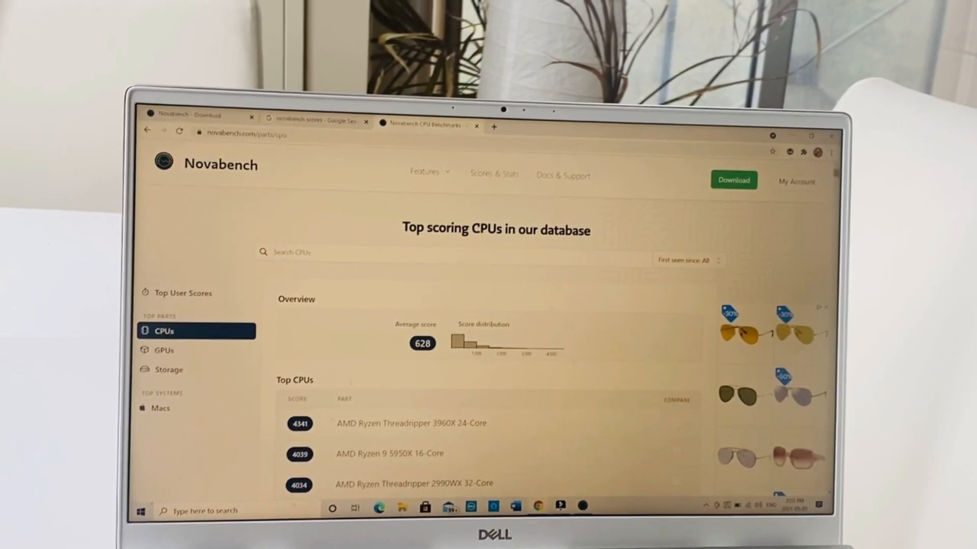
Look down the CPU ranking, detour through other browser tabs, and return to the CPU page
{"action": "scroll", "scroll_direction": "down", "scroll_amount": 3}
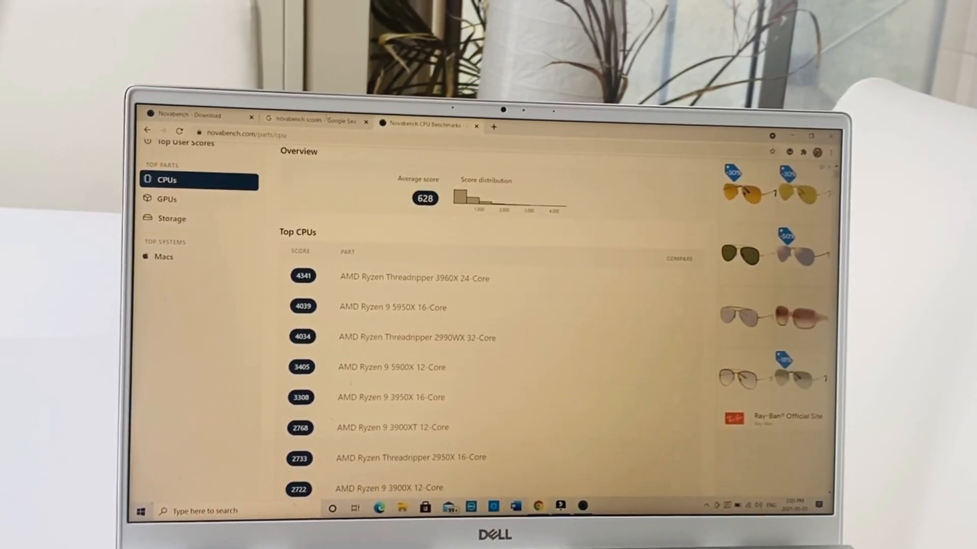
{"action": "mouse_move", "coordinate": [197, 115]}
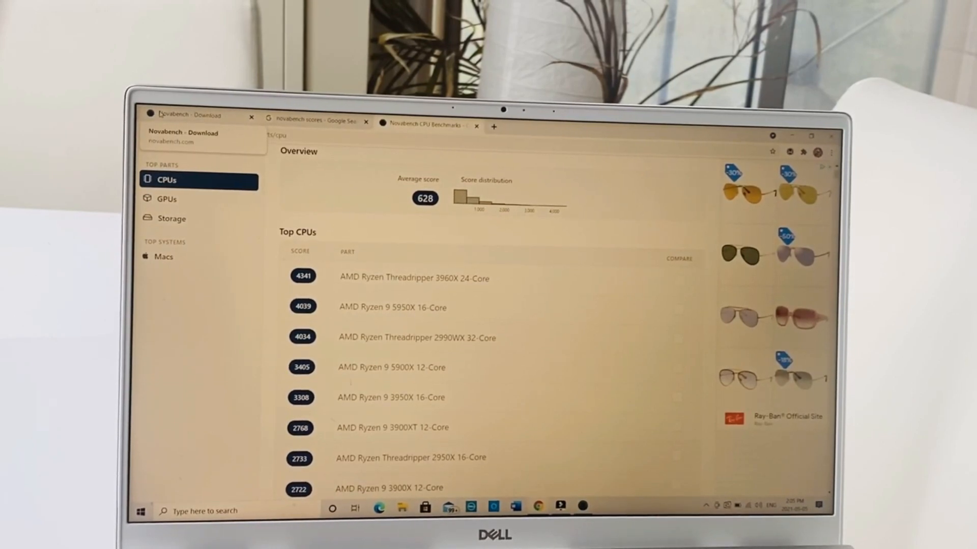
{"action": "left_click", "coordinate": [194, 114]}
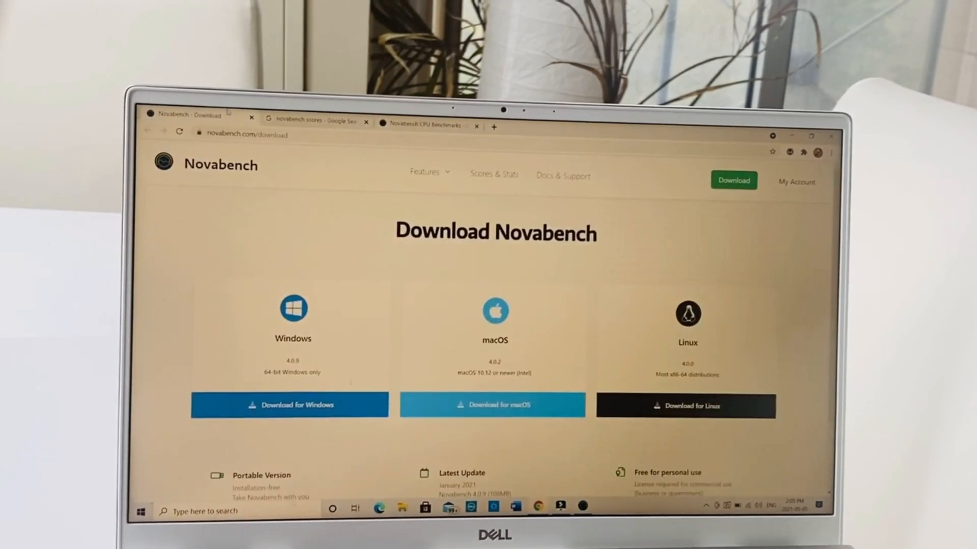
{"action": "left_click", "coordinate": [314, 120]}
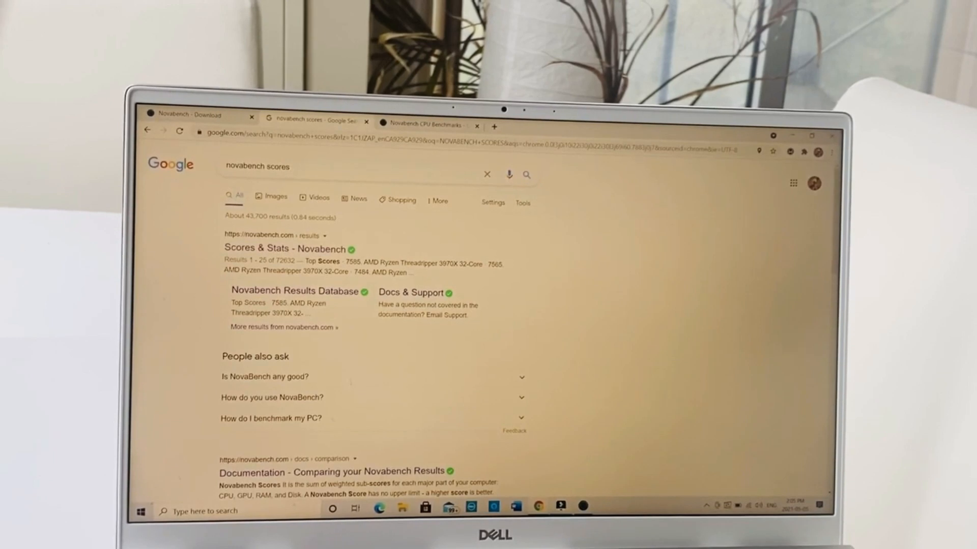
{"action": "mouse_move", "coordinate": [583, 507]}
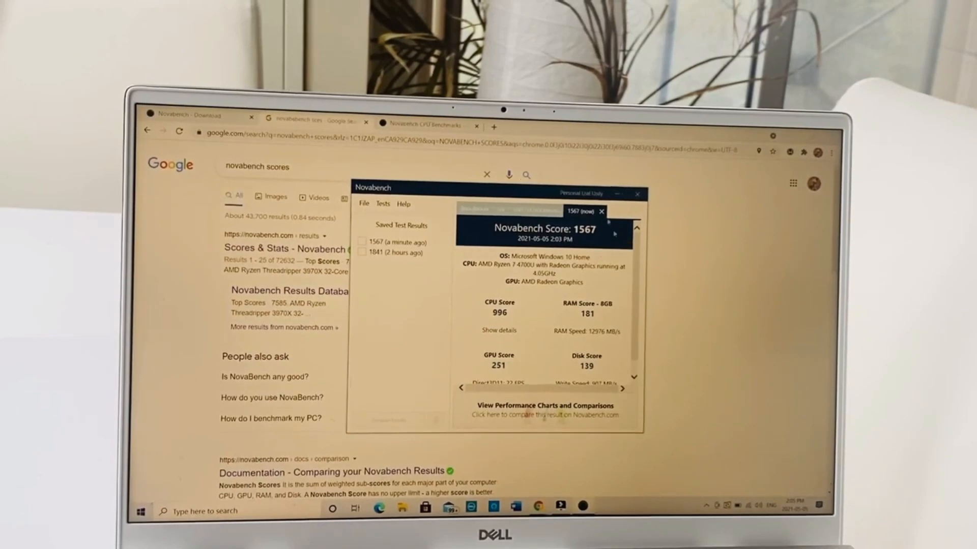
{"action": "left_click", "coordinate": [637, 193]}
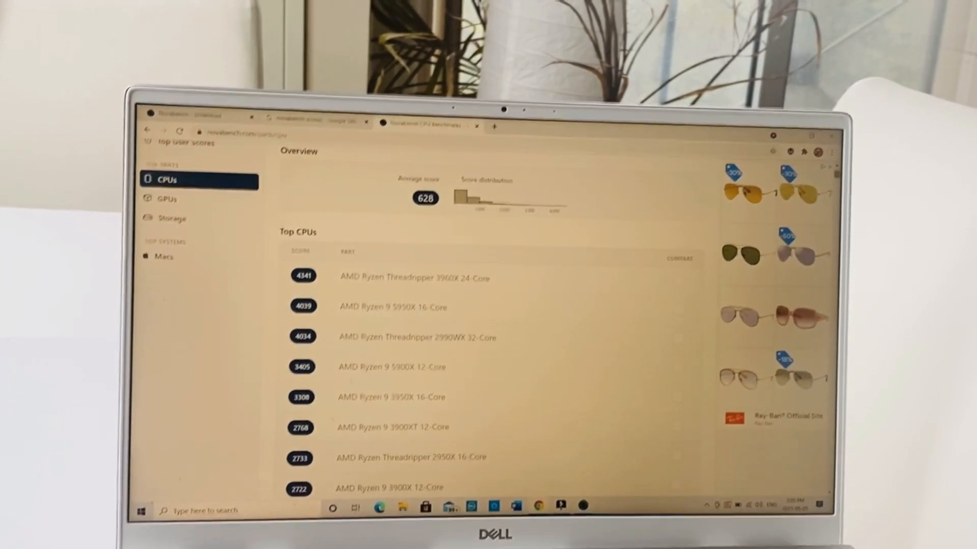
Scroll the top CPUs ranking back to its top entries
{"action": "scroll", "scroll_direction": "up", "scroll_amount": 3}
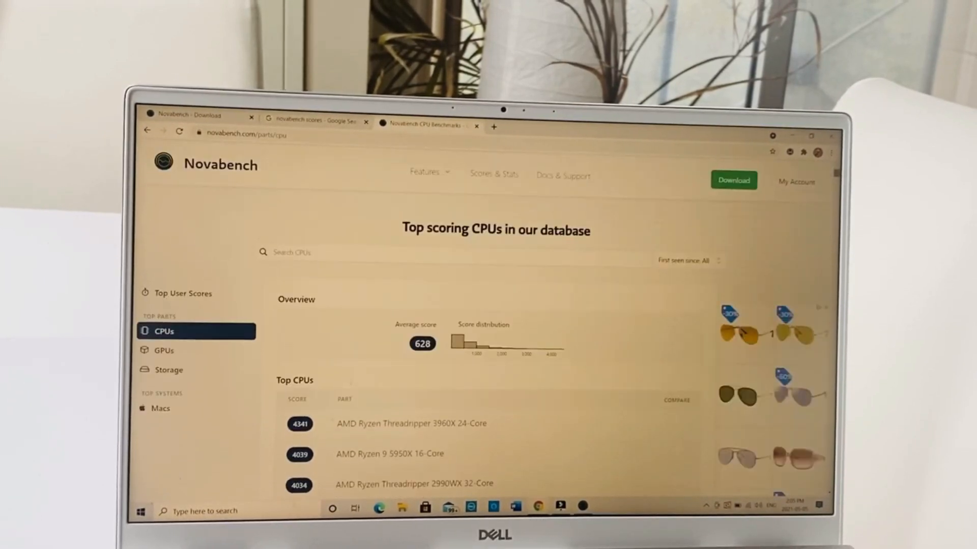
{"action": "scroll", "scroll_direction": "down", "scroll_amount": 3}
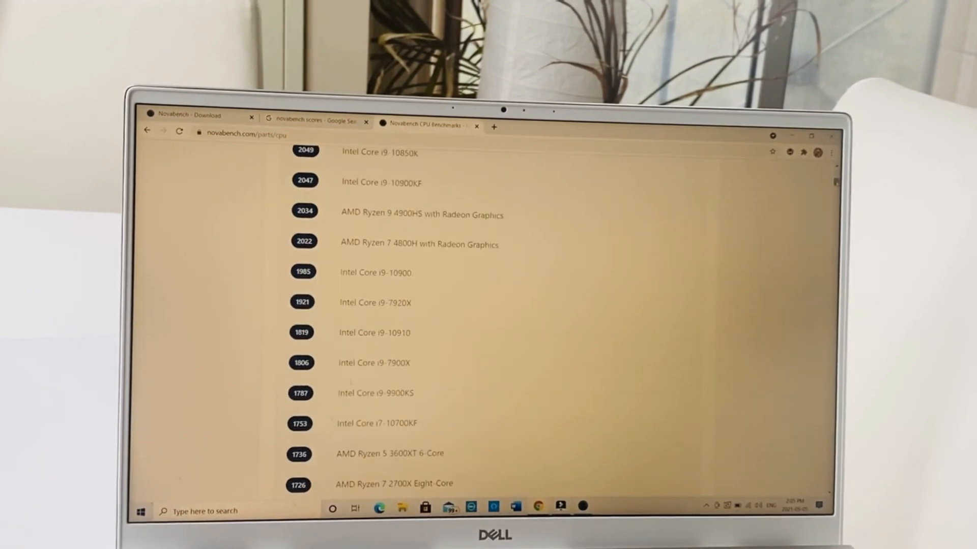
{"action": "scroll", "scroll_direction": "up", "scroll_amount": 3}
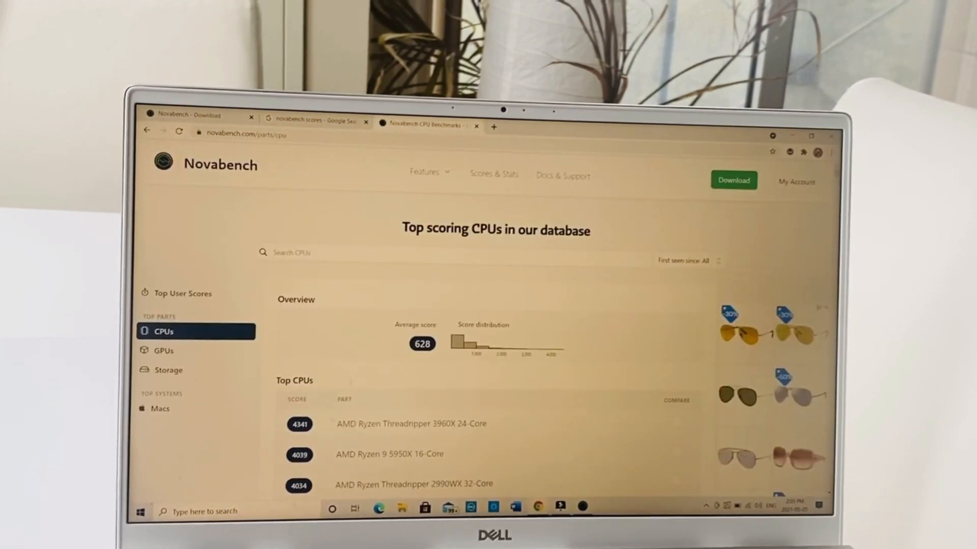
{"action": "mouse_move", "coordinate": [163, 351]}
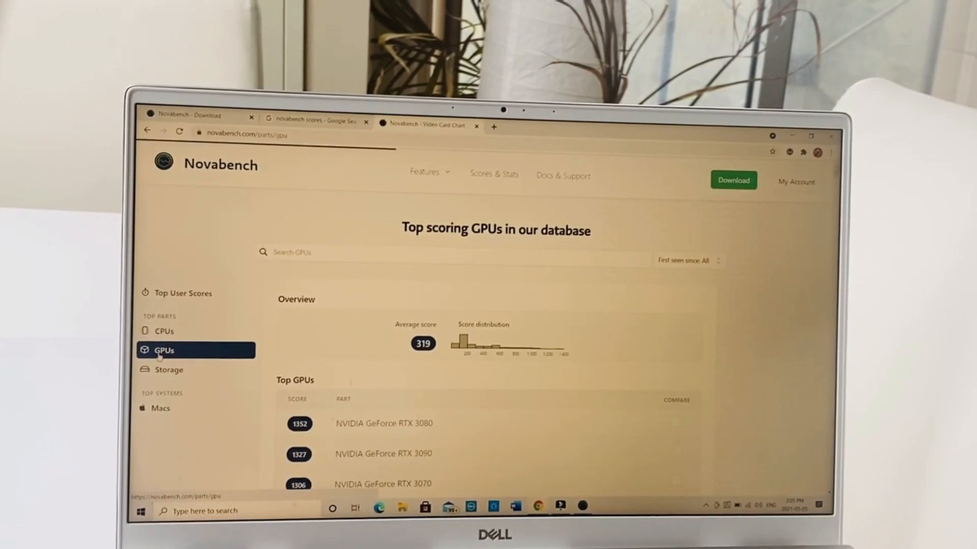
{"action": "mouse_move", "coordinate": [164, 331]}
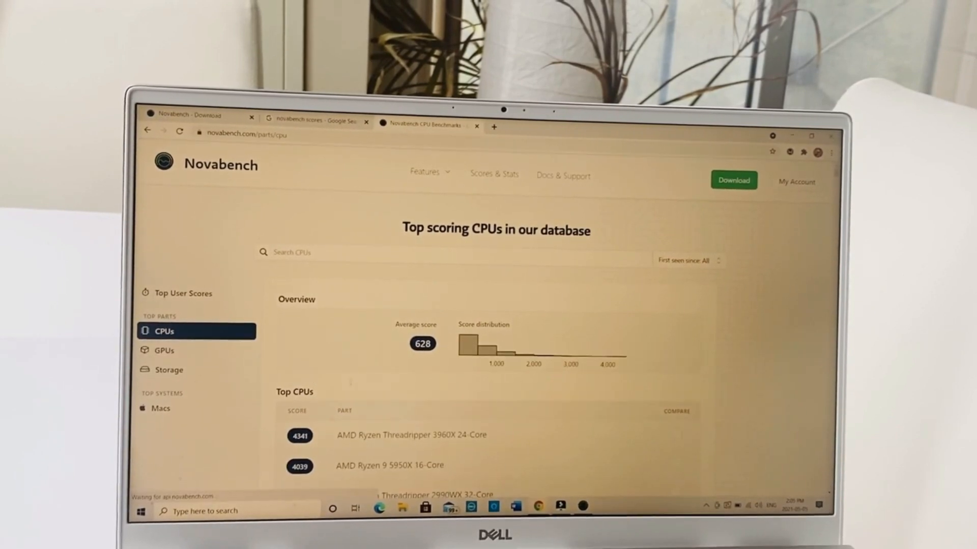
Scroll the top CPUs list down to scores near the laptop's 996, then back up
{"action": "scroll", "scroll_direction": "down", "scroll_amount": 3}
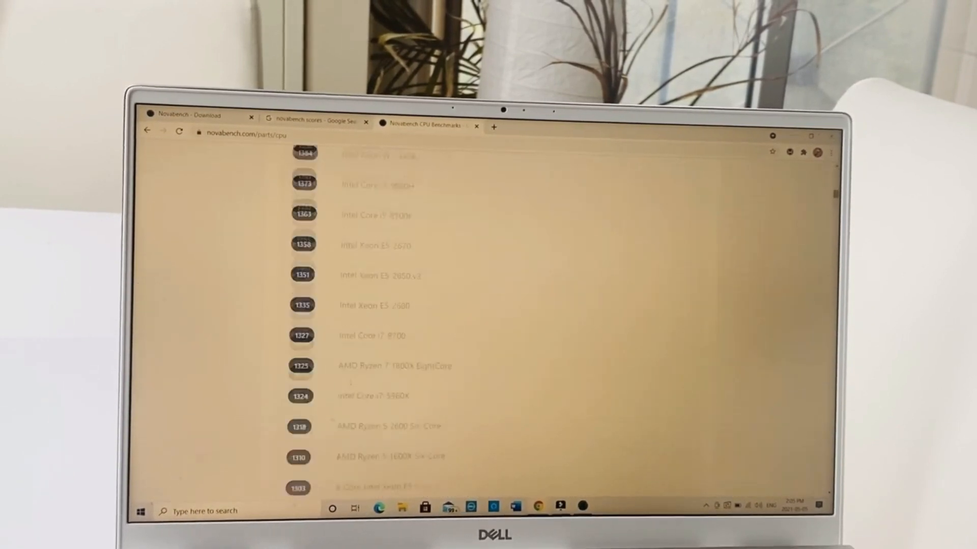
{"action": "scroll", "scroll_direction": "down", "scroll_amount": 3}
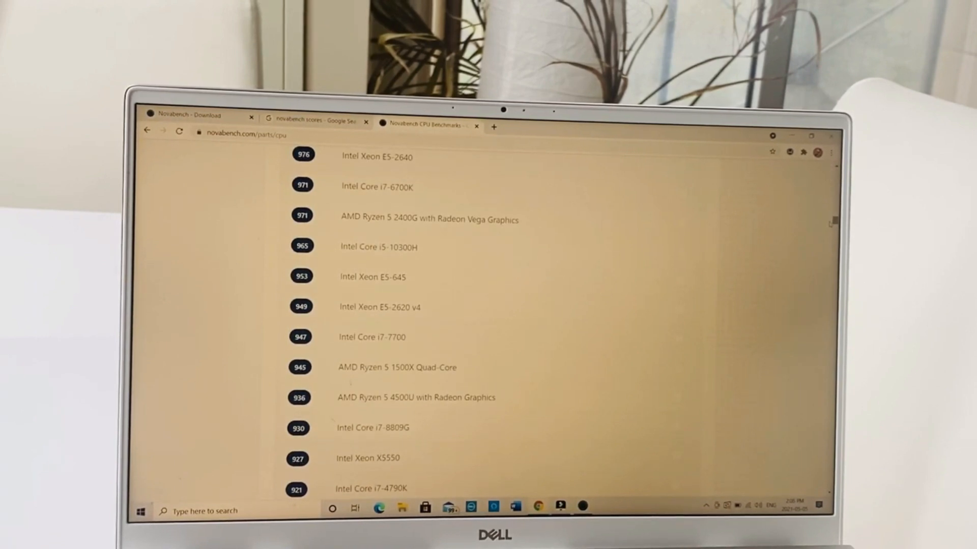
{"action": "scroll", "scroll_direction": "up", "scroll_amount": 3}
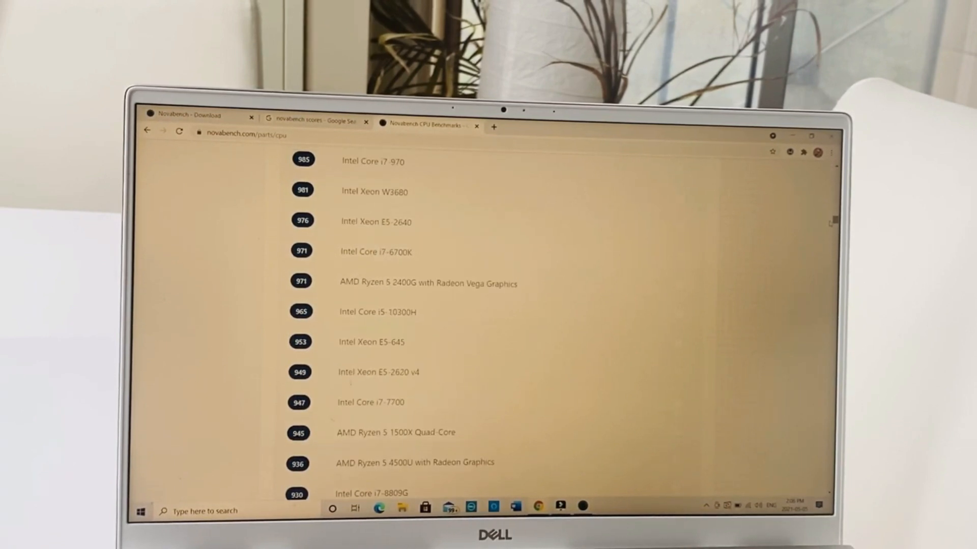
{"action": "scroll", "scroll_direction": "up", "scroll_amount": 3}
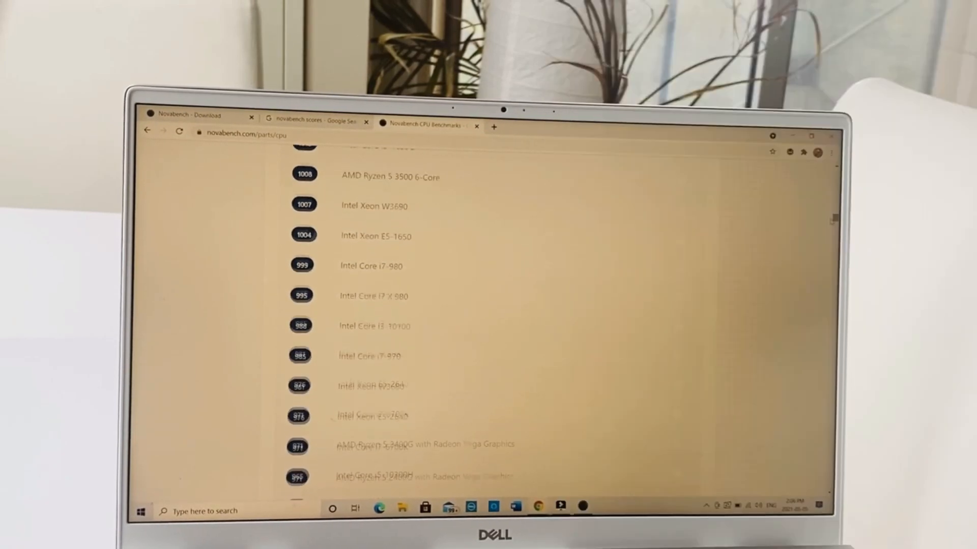
{"action": "scroll", "scroll_direction": "up", "scroll_amount": 3}
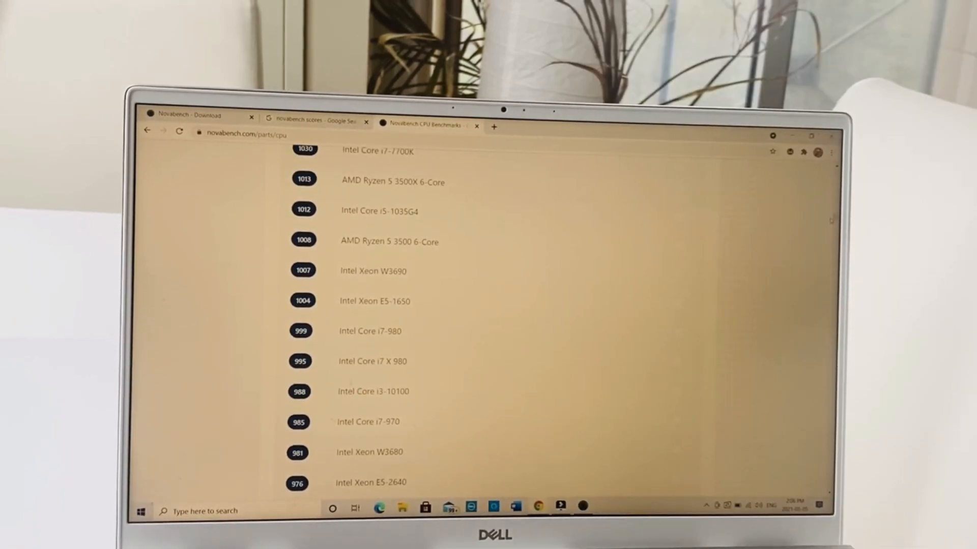
{"action": "scroll", "scroll_direction": "up", "scroll_amount": 3}
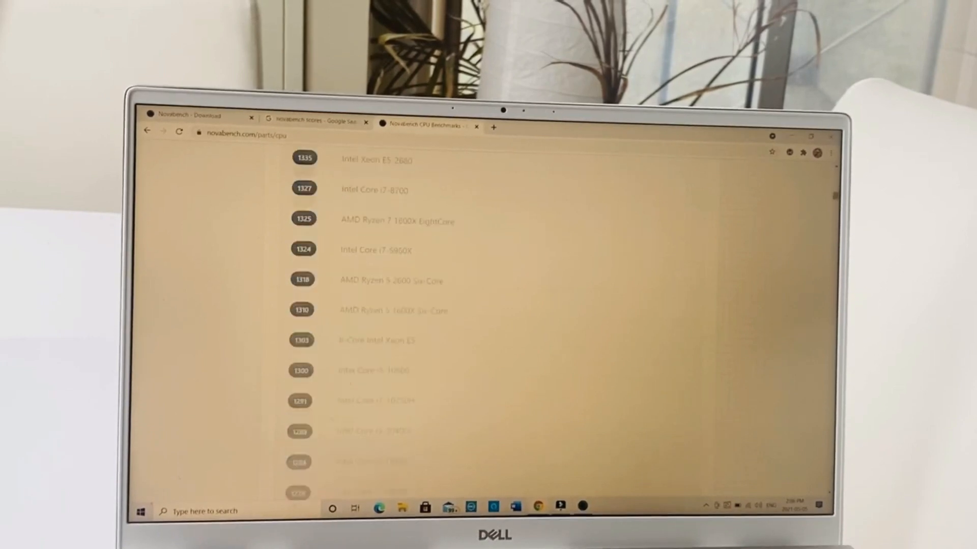
{"action": "scroll", "scroll_direction": "up", "scroll_amount": 3}
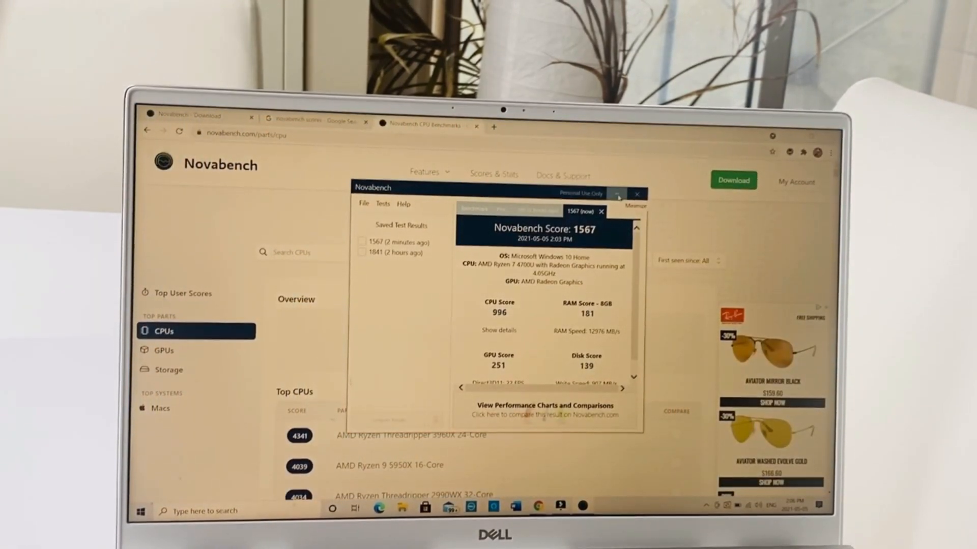
Browse the top GPUs ranking down to scores near the laptop's 251, then return to the Novabench results
{"action": "left_click", "coordinate": [616, 194]}
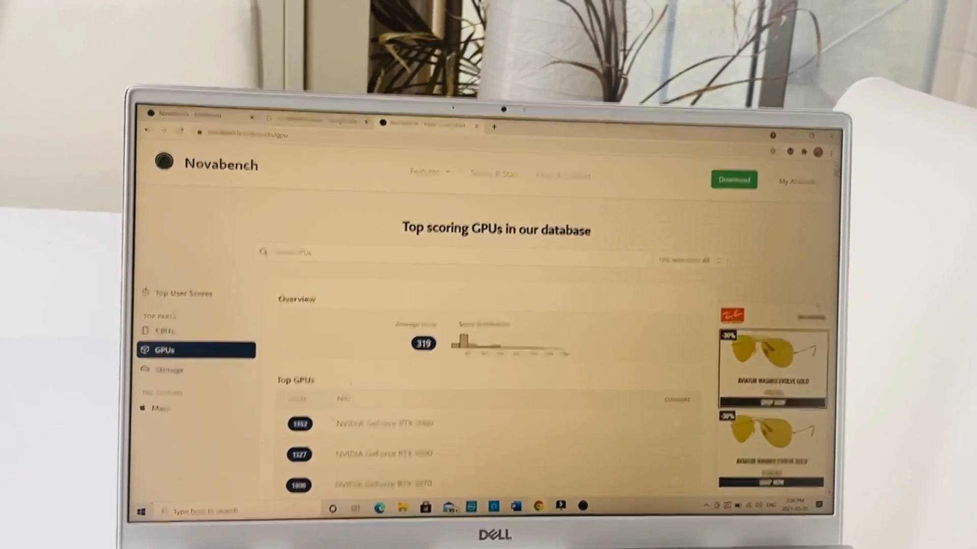
{"action": "scroll", "scroll_direction": "down", "scroll_amount": 3}
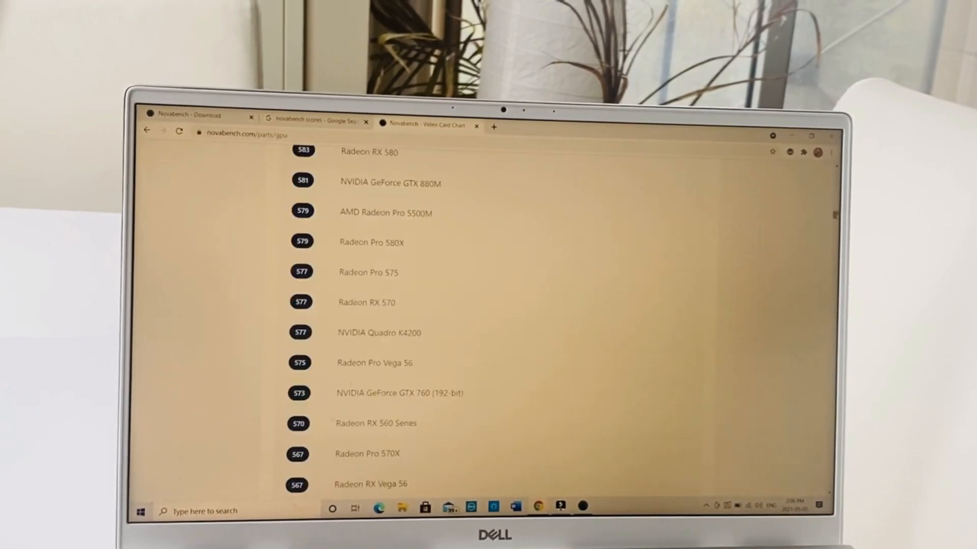
{"action": "scroll", "scroll_direction": "down", "scroll_amount": 3}
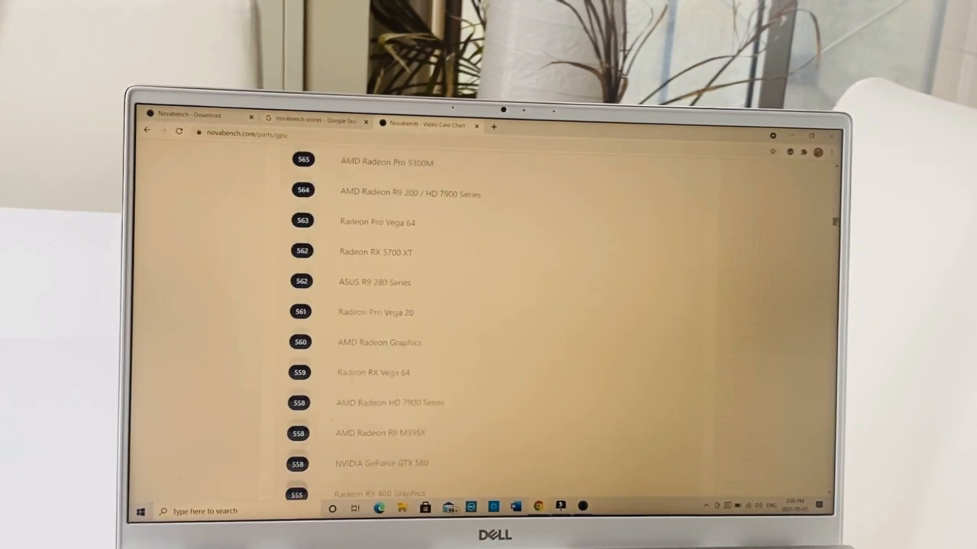
{"action": "scroll", "scroll_direction": "down", "scroll_amount": 3}
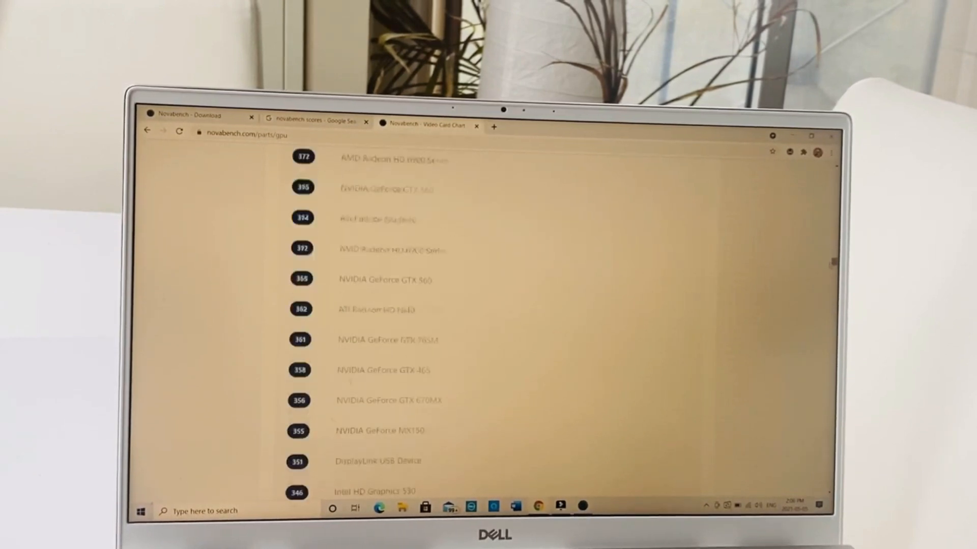
{"action": "scroll", "scroll_direction": "down", "scroll_amount": 3}
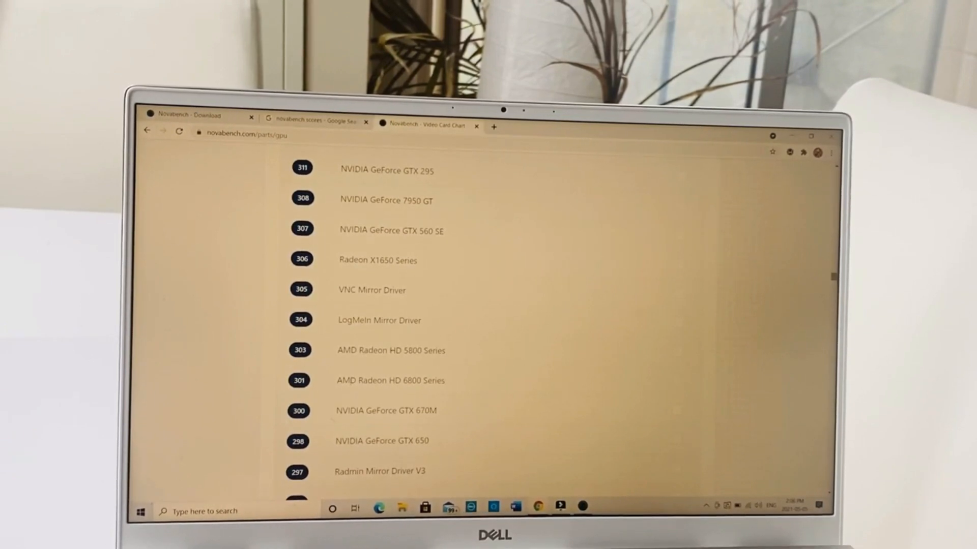
{"action": "scroll", "scroll_direction": "down", "scroll_amount": 3}
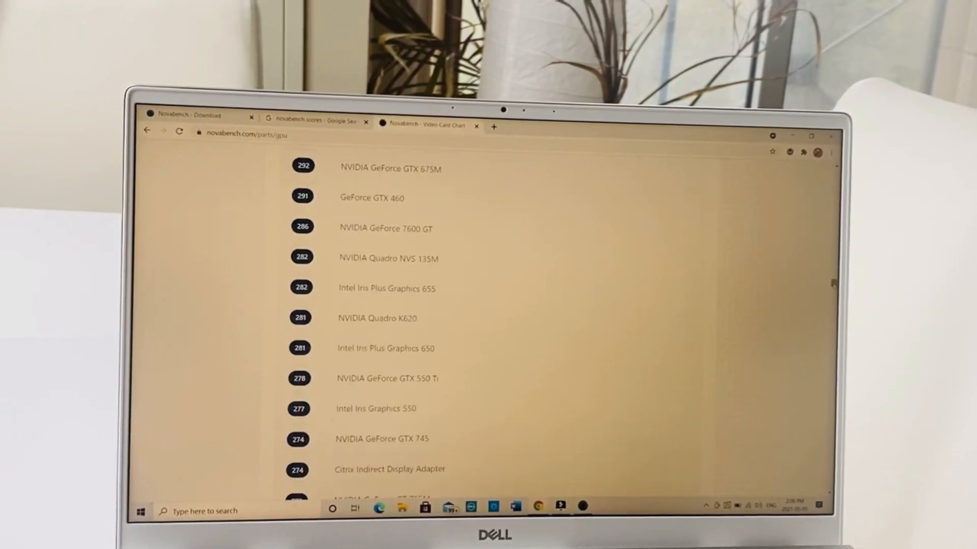
{"action": "scroll", "scroll_direction": "down", "scroll_amount": 3}
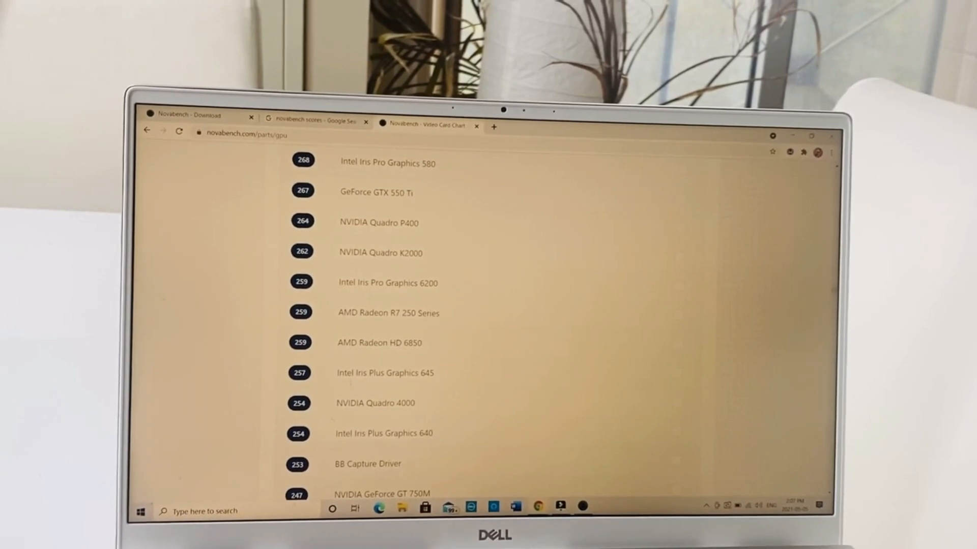
{"action": "left_click", "coordinate": [315, 122]}
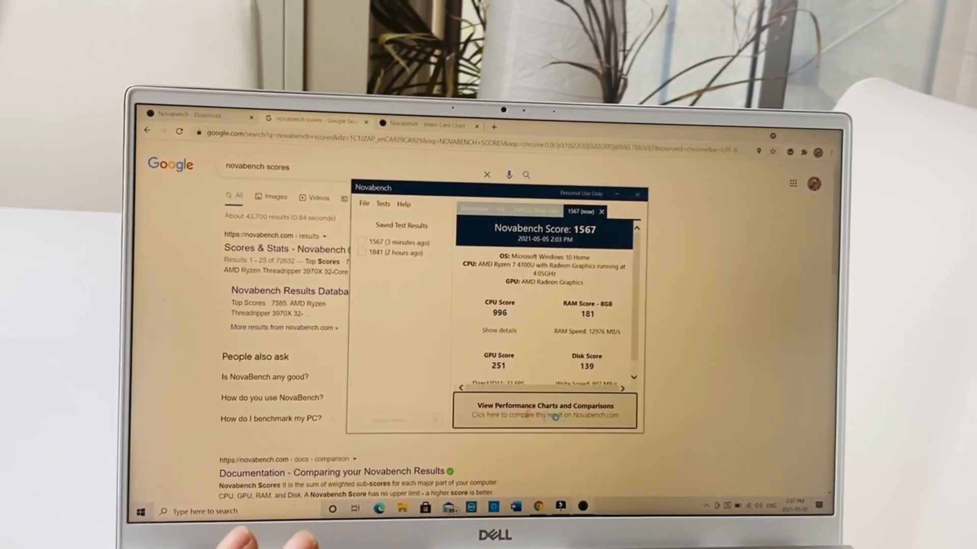
View performance charts for the 1567 result and read through its sub-score breakdown online
{"action": "left_click", "coordinate": [544, 410]}
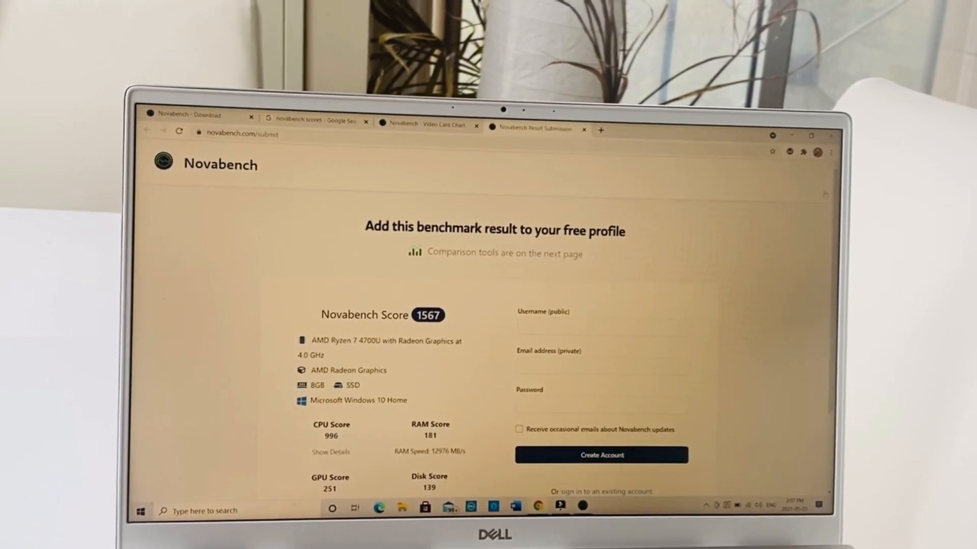
{"action": "scroll", "scroll_direction": "down", "scroll_amount": 3}
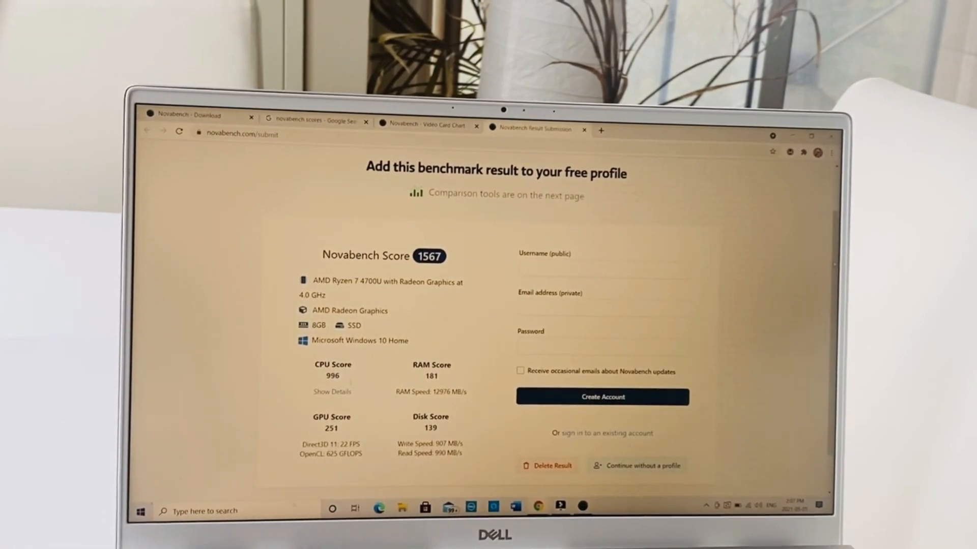
{"action": "scroll", "scroll_direction": "down", "scroll_amount": 3}
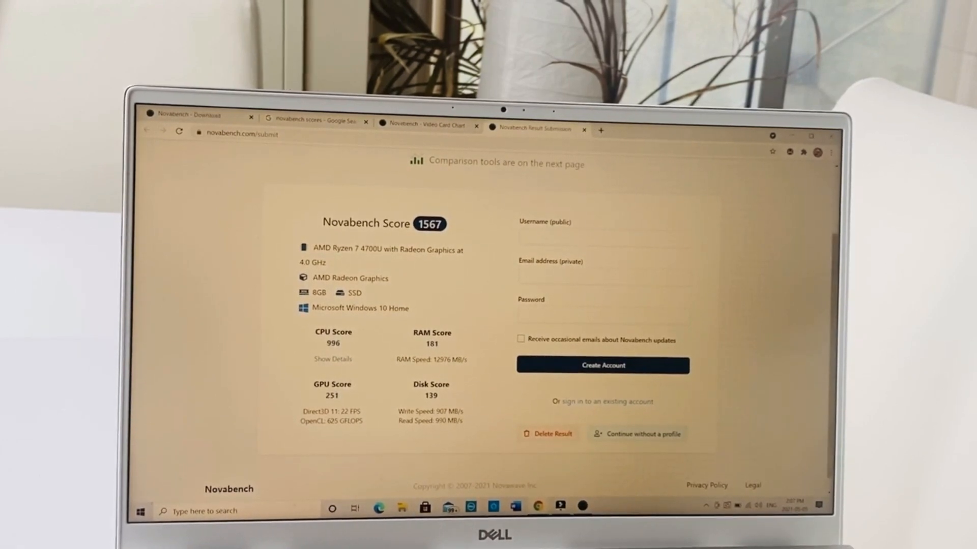
{"action": "scroll", "scroll_direction": "up", "scroll_amount": 3}
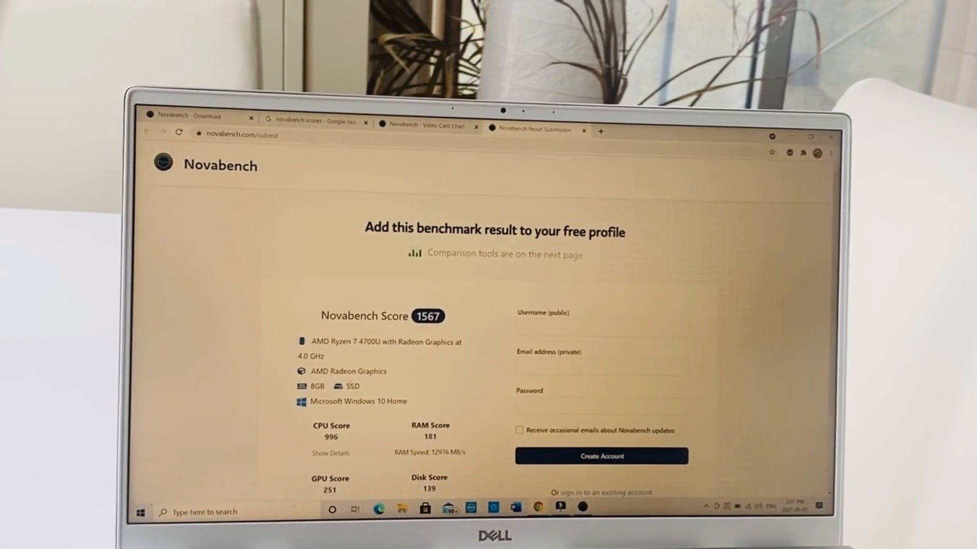